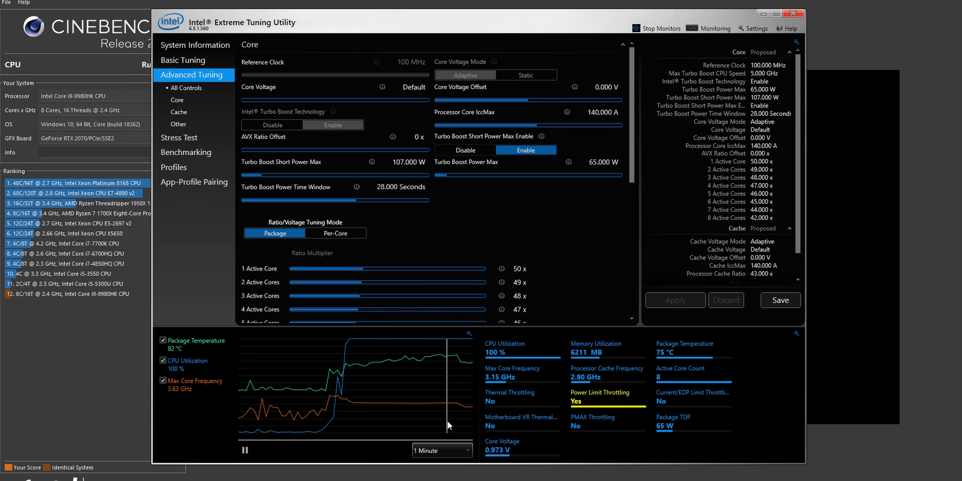
mouse_move(459, 427)
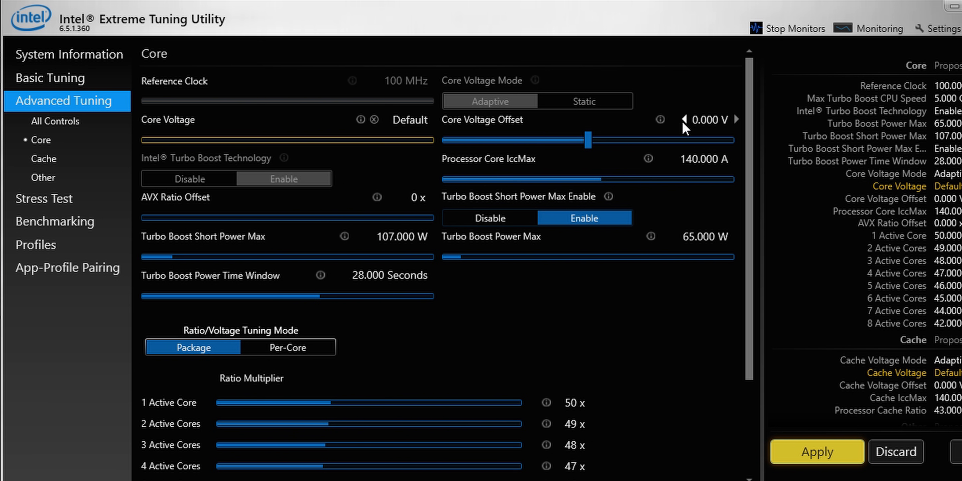
Apply a -0.050 V core voltage offset, then deepen it to -0.100 V and apply again.
left_click(680, 119)
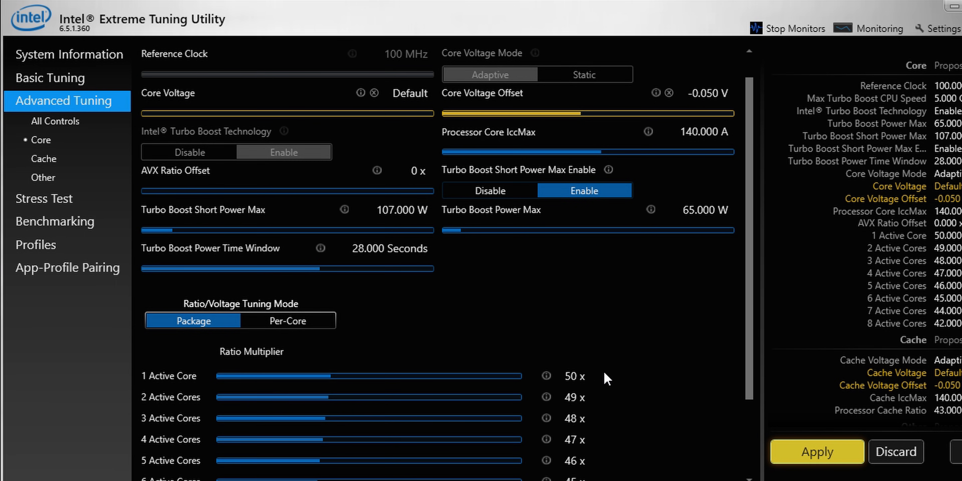
mouse_move(816, 473)
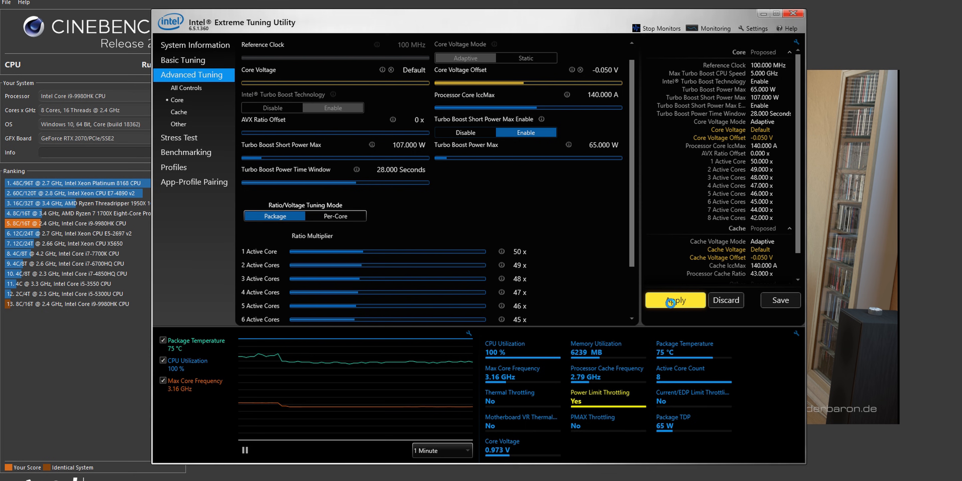
left_click(675, 300)
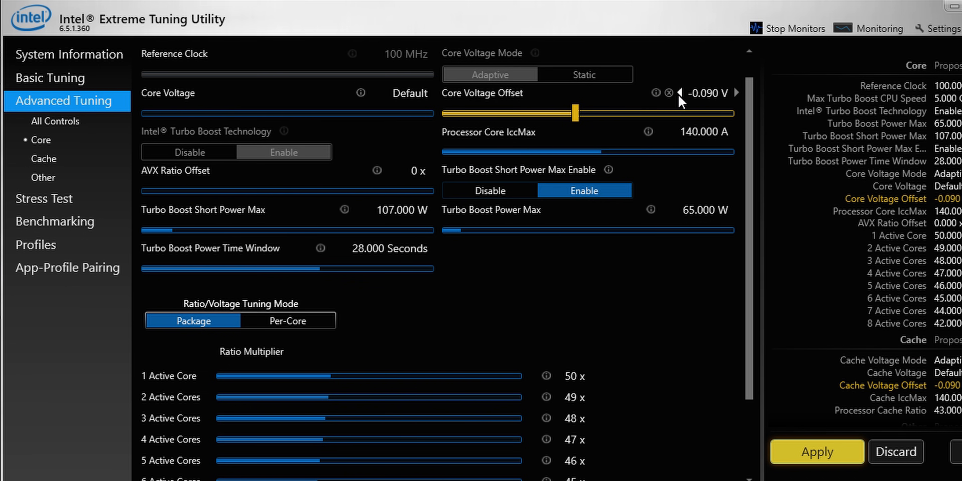
left_click(680, 93)
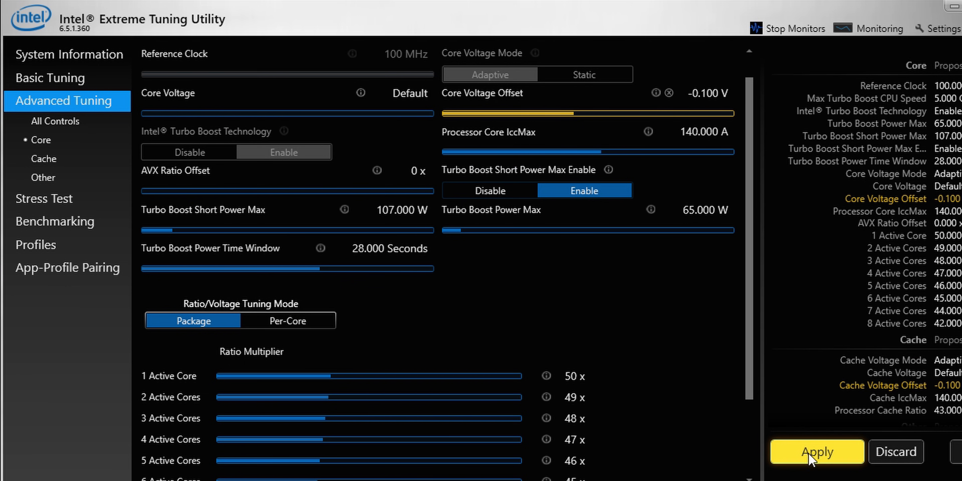
left_click(817, 451)
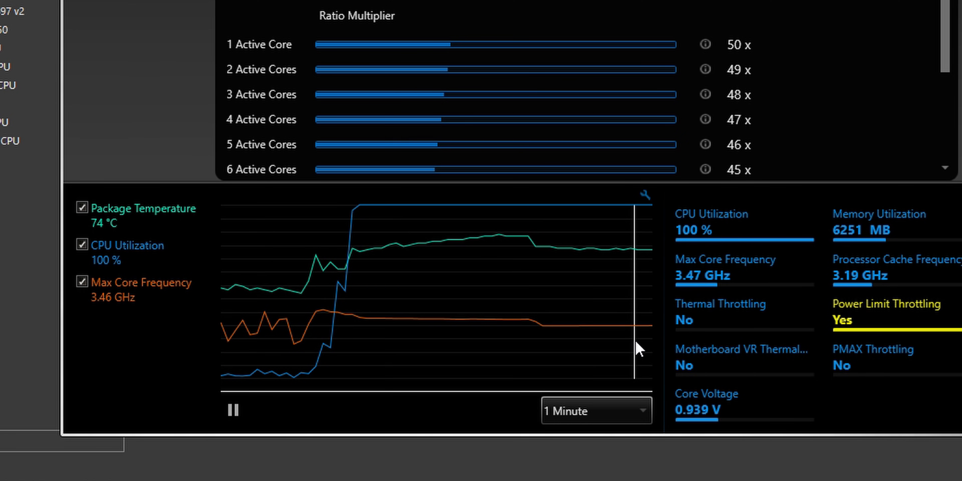
Set the monitoring graph time span to 10 Minutes.
left_click(595, 411)
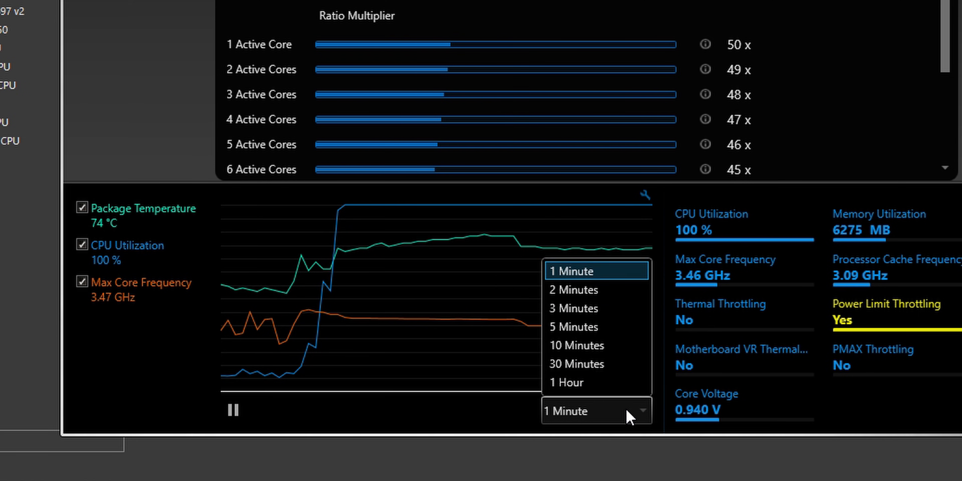
left_click(577, 345)
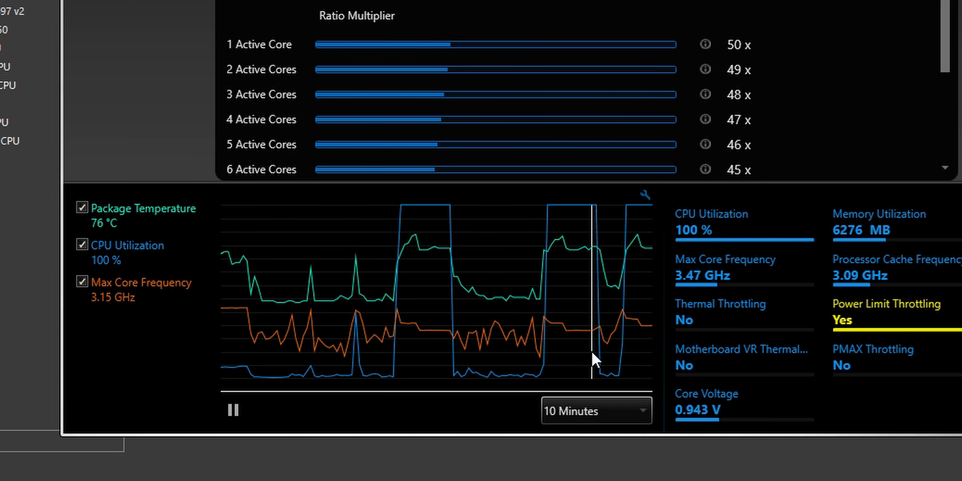
mouse_move(434, 356)
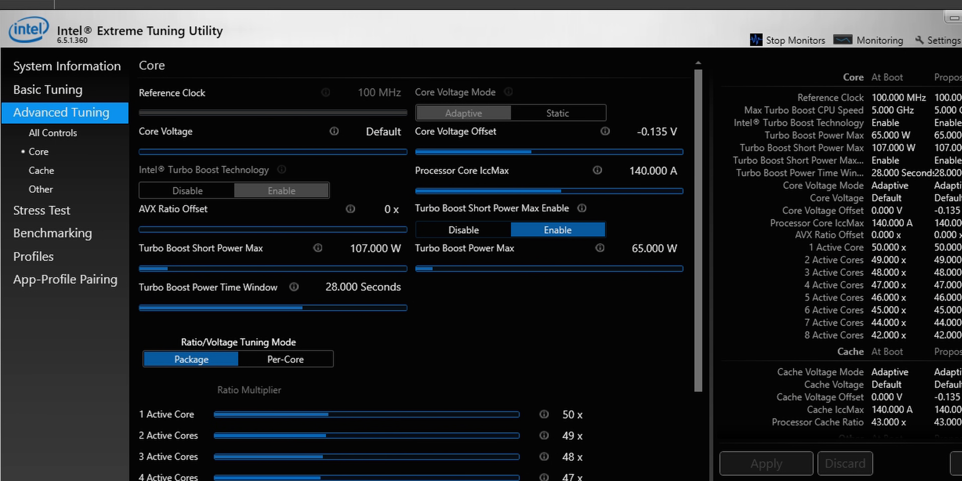
Set both turbo boost power limits to Unlimited and core IccMax to 161 A.
left_click(880, 40)
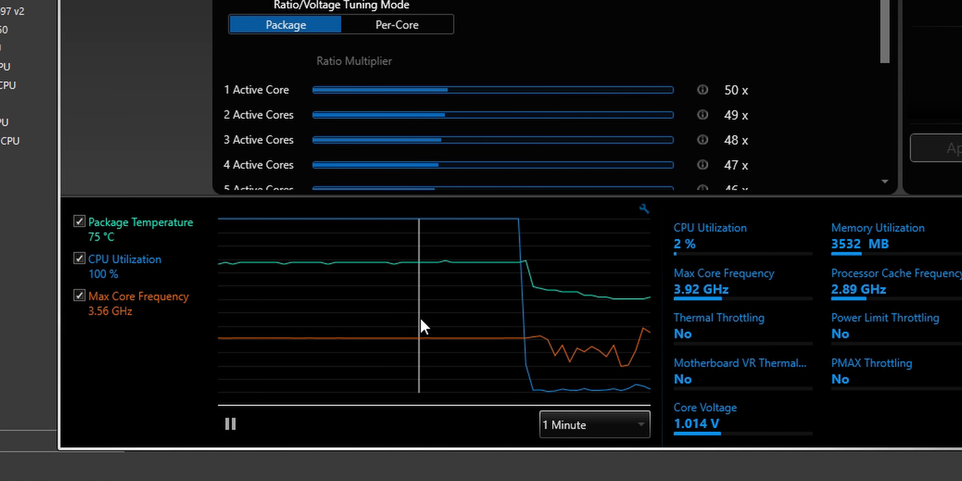
mouse_move(457, 331)
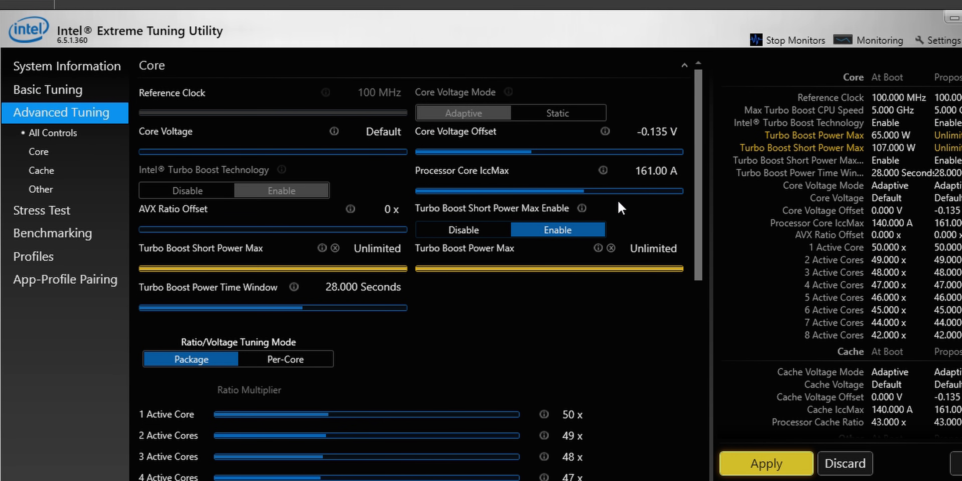
Drag the Processor Core IccMax slider up past 201 A.
left_click_drag(548, 191, 626, 191)
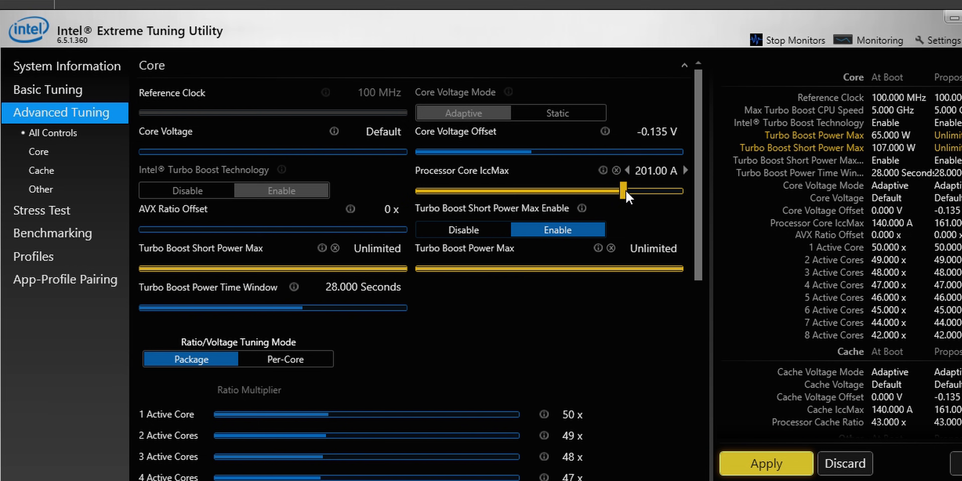
left_click_drag(626, 191, 683, 191)
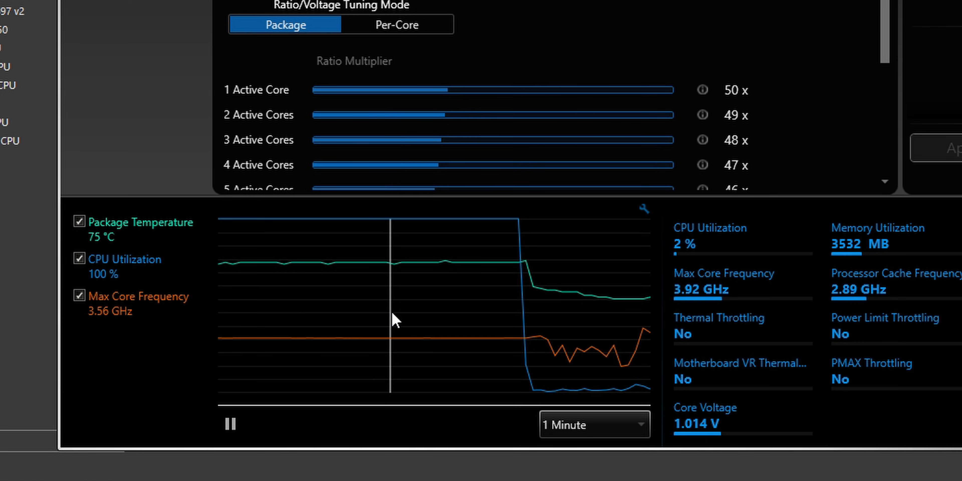
mouse_move(456, 331)
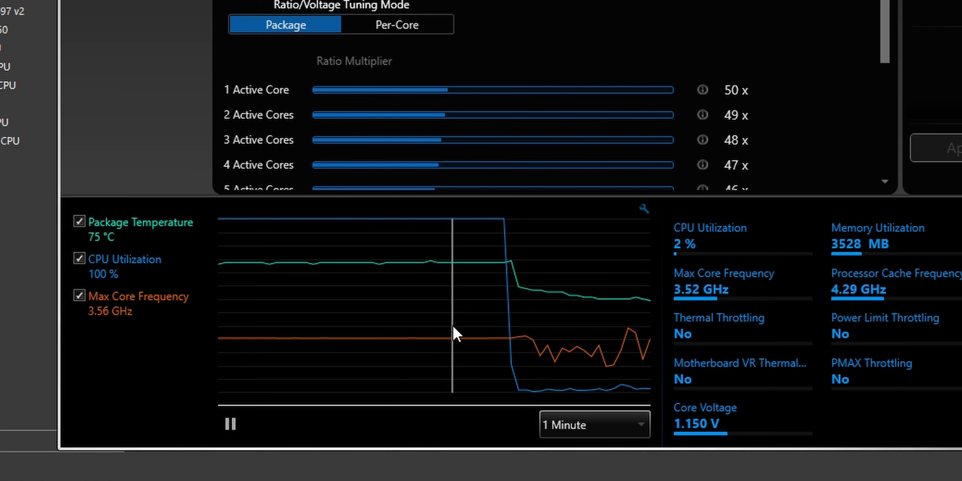
mouse_move(403, 326)
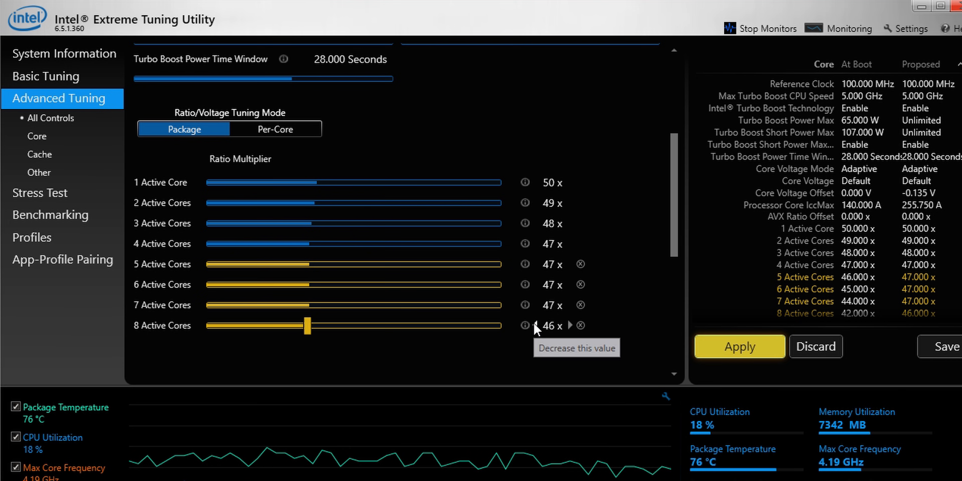
Lower the 8 Active Cores ratio multiplier by one step.
left_click(740, 347)
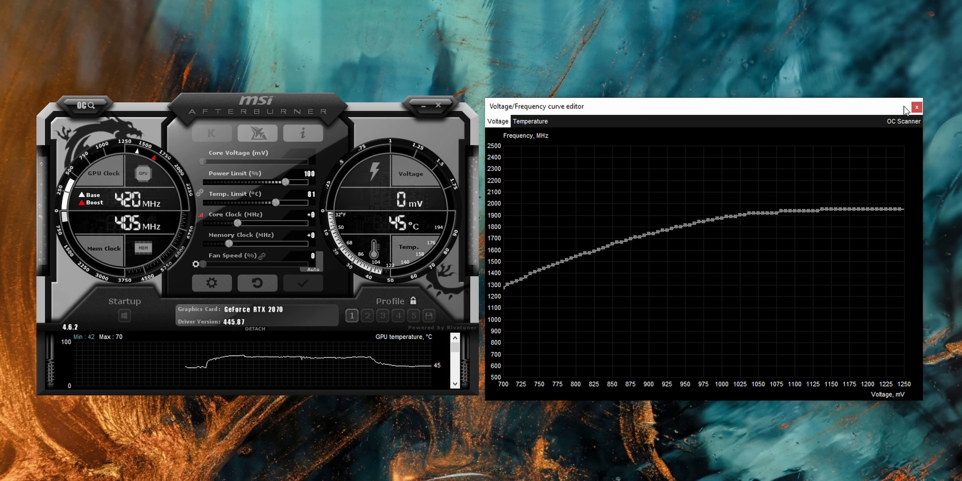
mouse_move(368, 291)
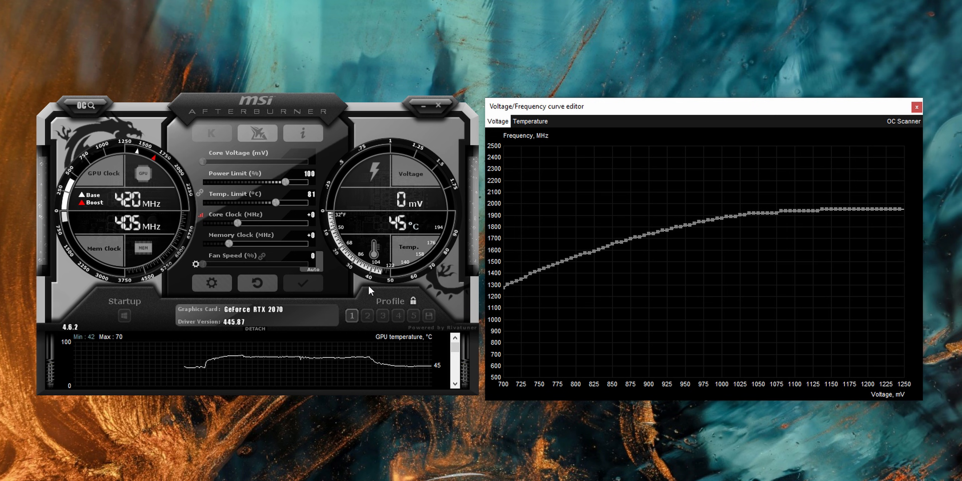
Load profile slot 1, flattening the GPU curve at 1850 MHz from 875 mV.
left_click(352, 316)
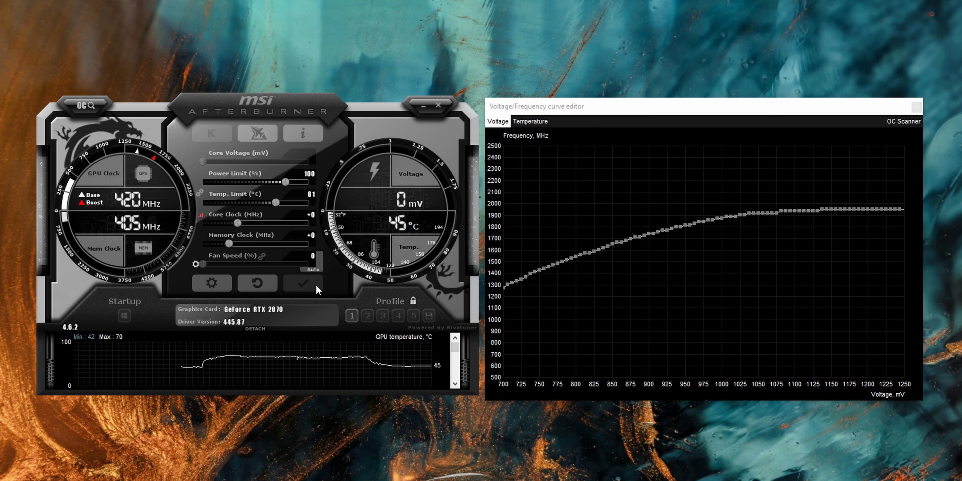
left_click(352, 315)
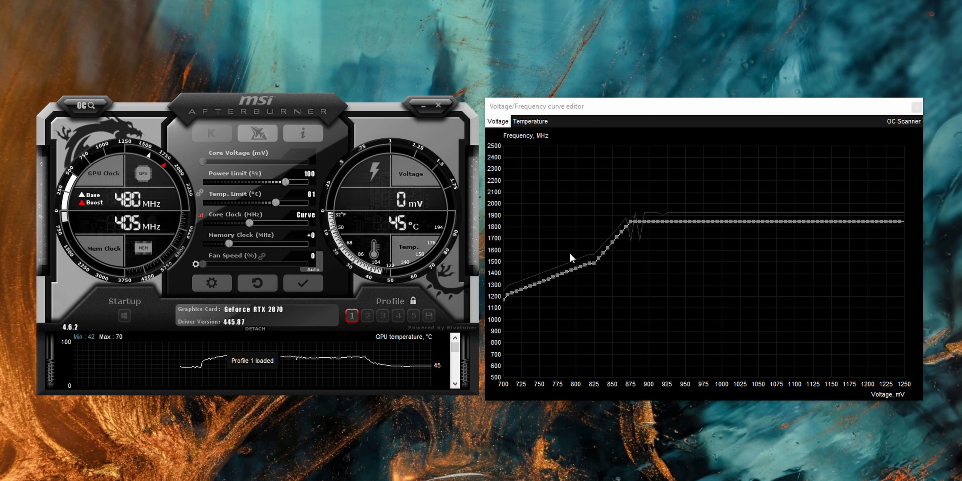